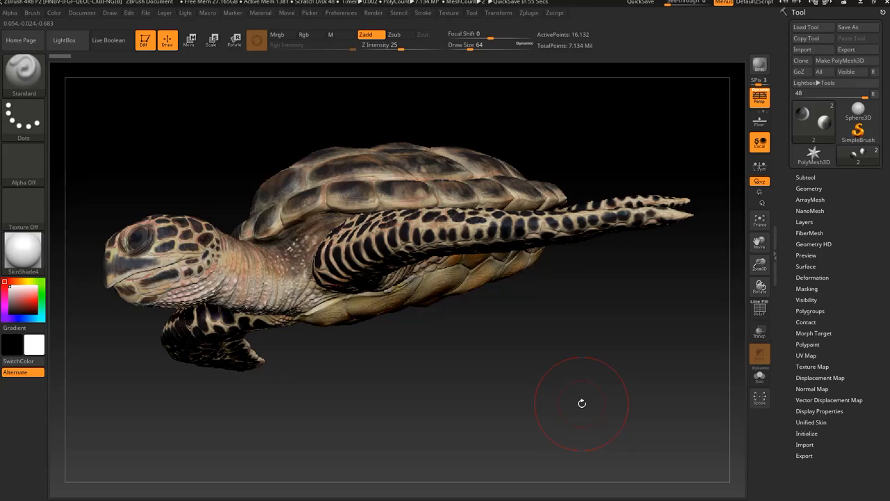
mouse_move(593, 315)
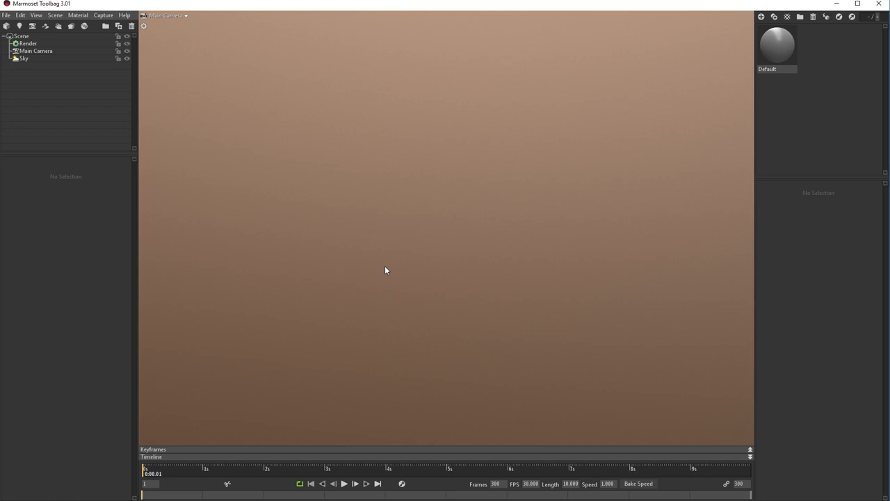
mouse_move(435, 213)
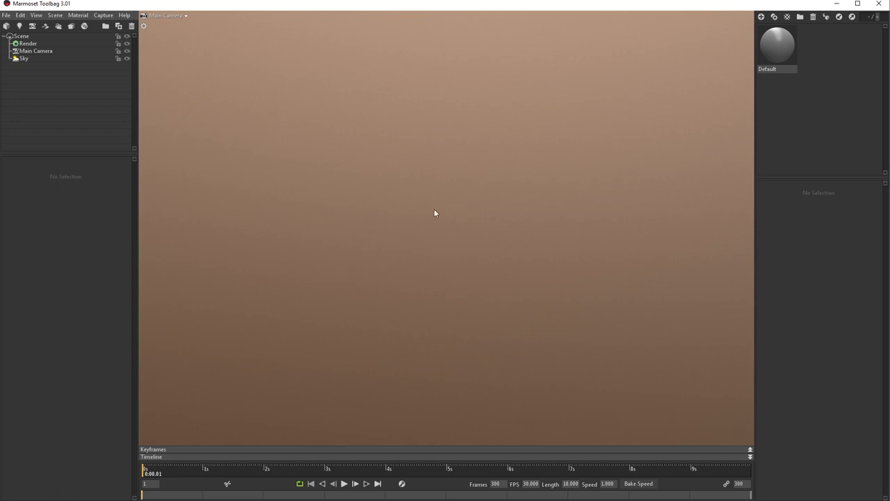
- Import the Turtle_High and Turtle_Low models from the Desktop into the scene
left_click(5, 14)
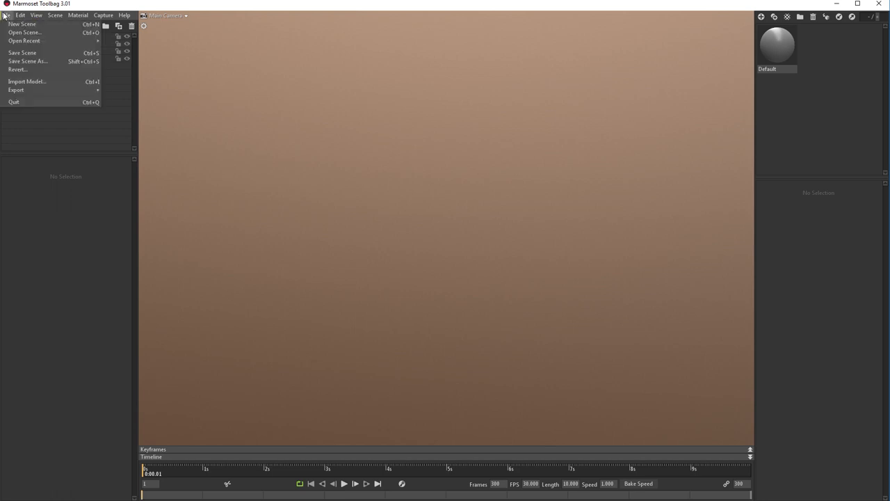
mouse_move(26, 81)
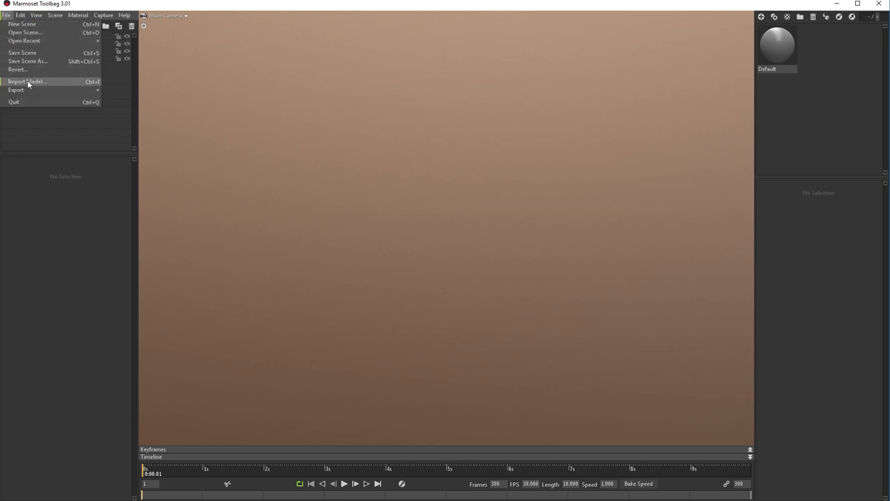
left_click(25, 81)
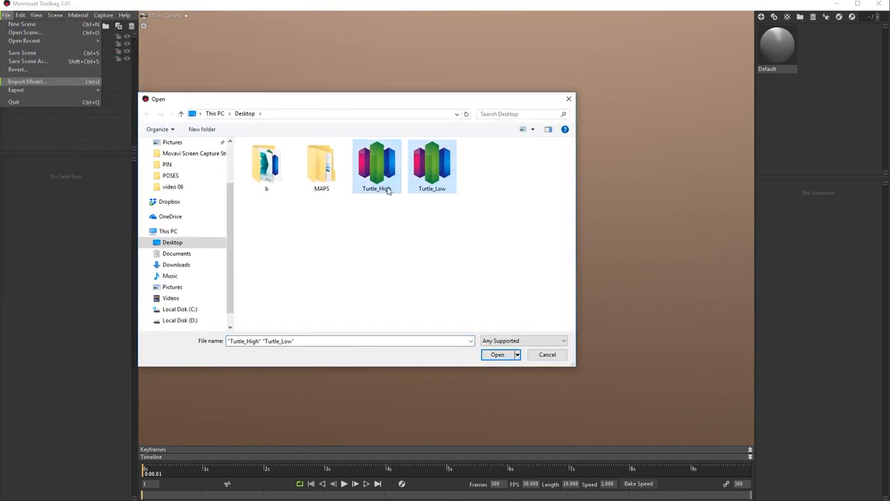
left_click(498, 355)
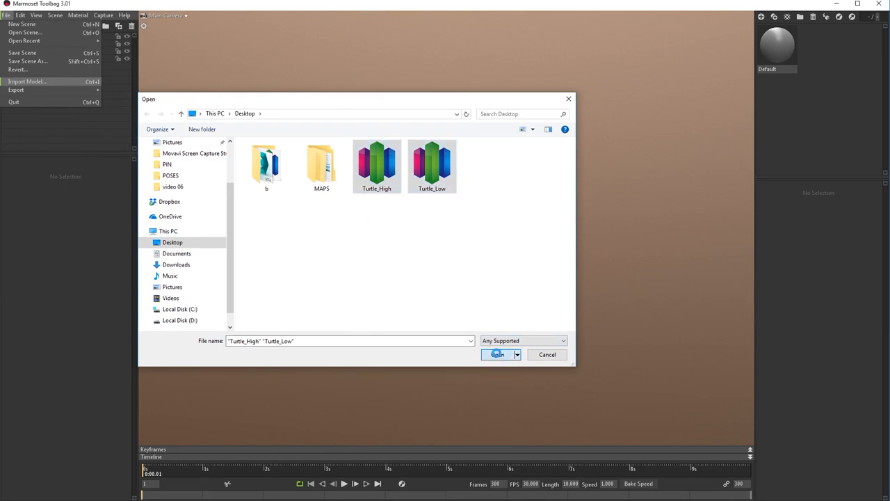
left_click(497, 355)
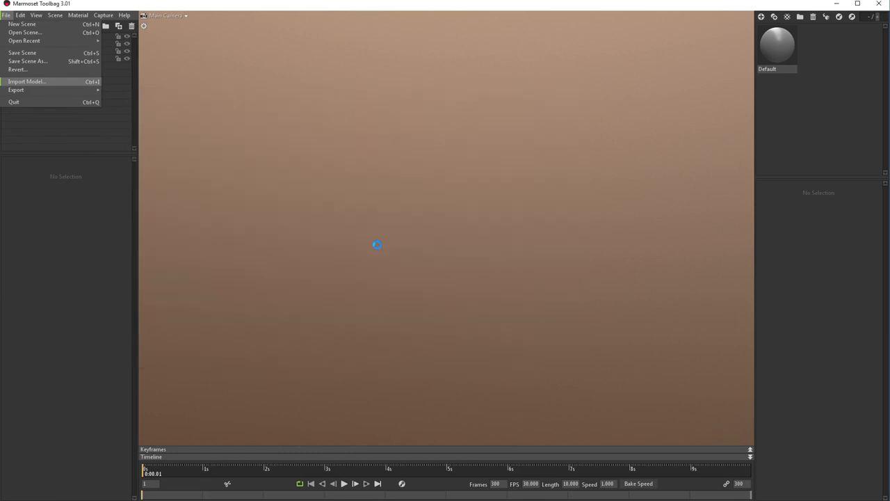
left_click(25, 81)
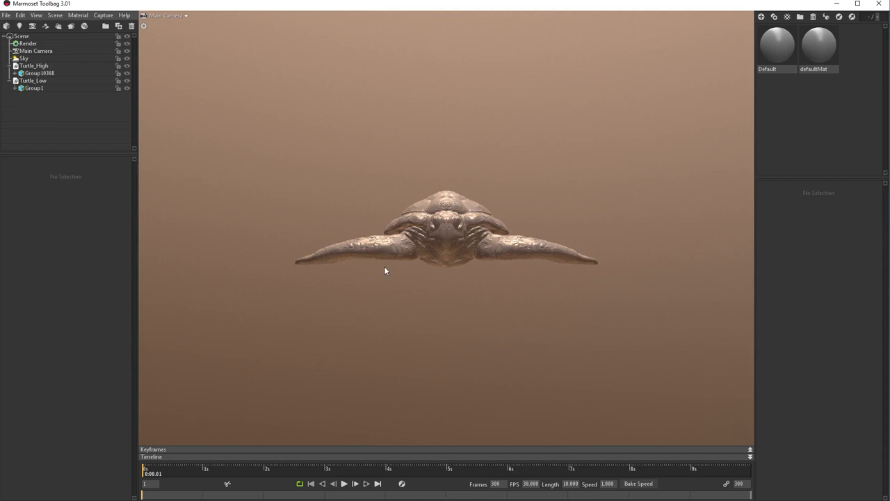
left_click_drag(387, 271, 598, 319)
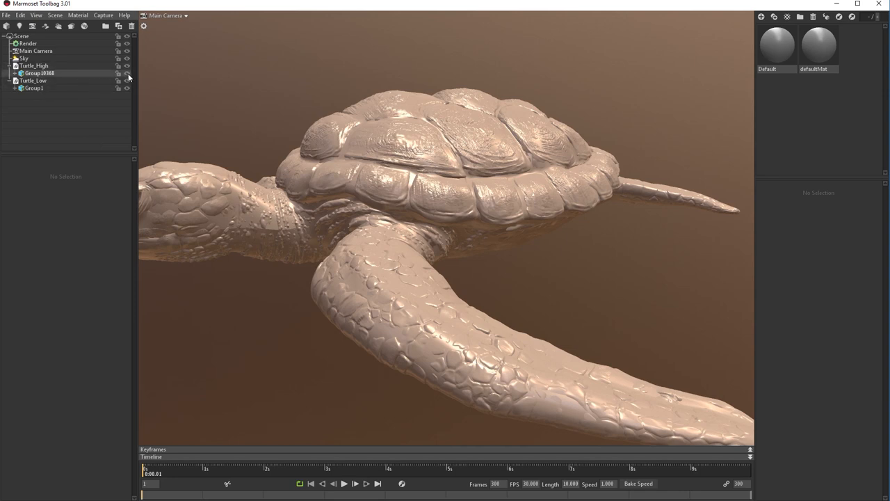
left_click(128, 72)
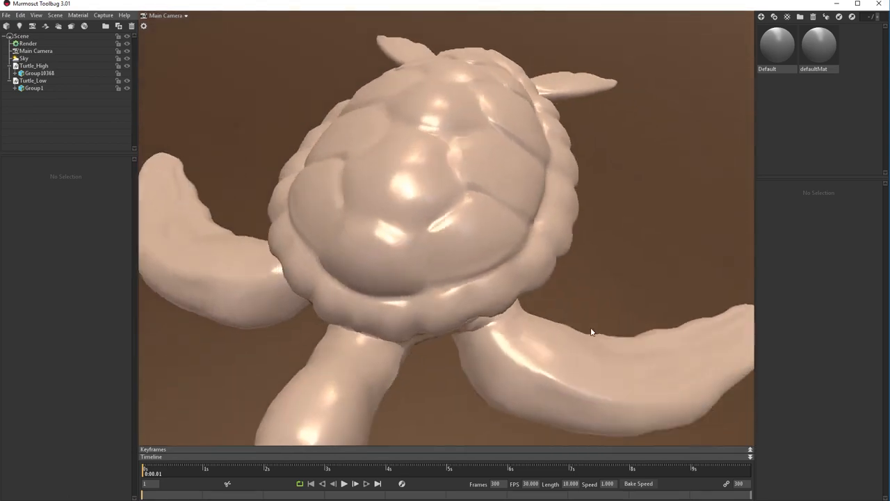
left_click_drag(591, 331, 499, 313)
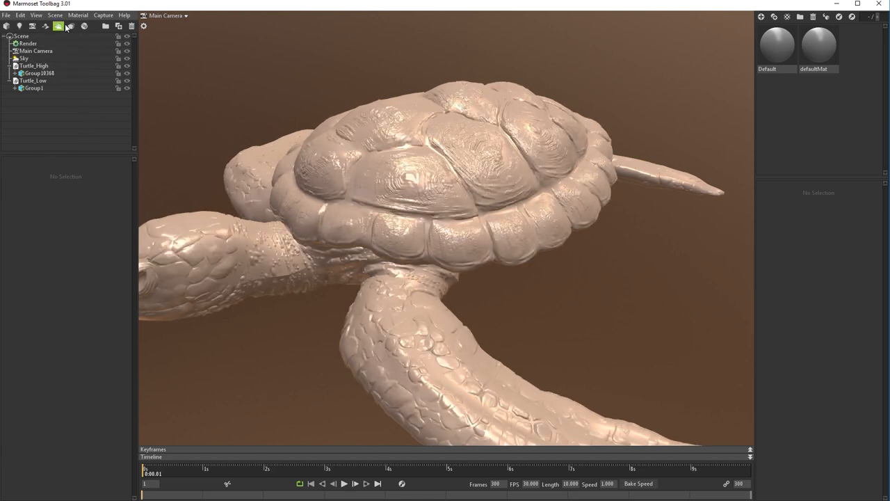
mouse_move(71, 25)
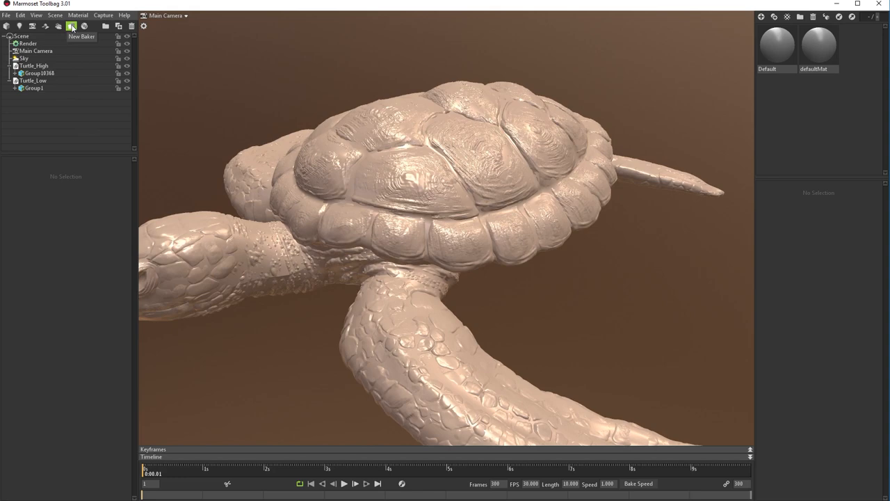
- Add a new baker and place Turtle_High in its High group and Turtle_Low in its Low group
left_click(71, 25)
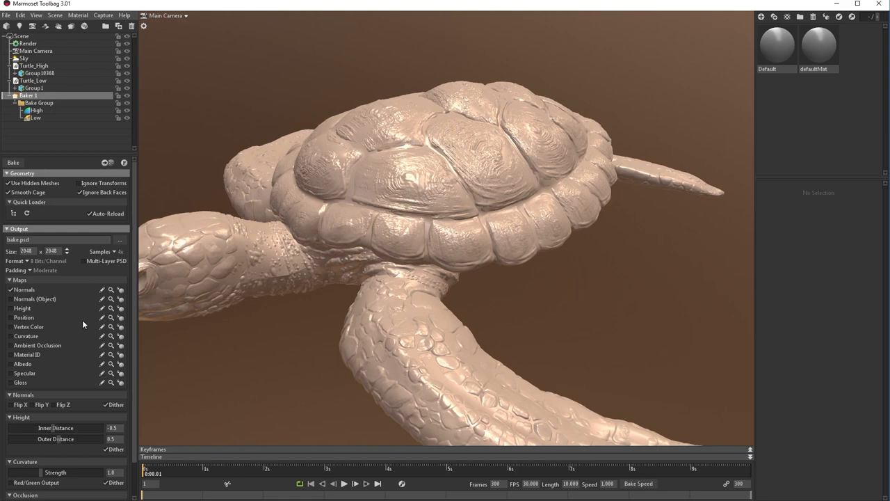
mouse_move(30, 63)
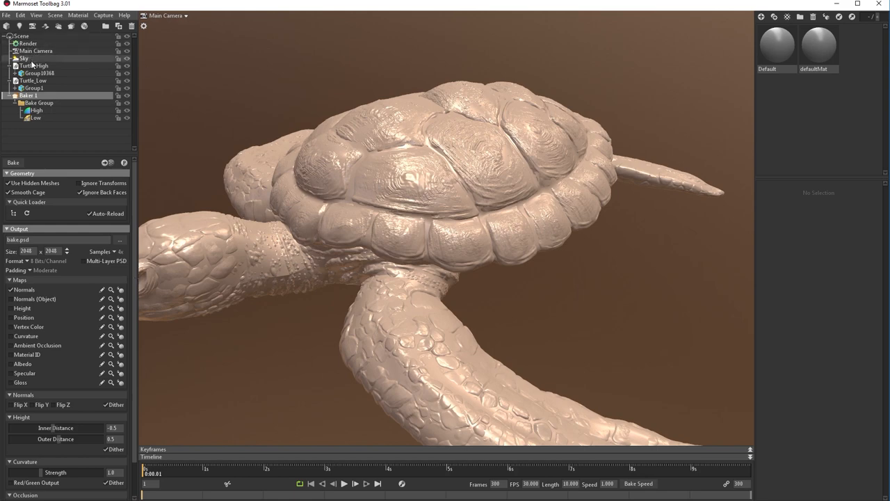
left_click(33, 65)
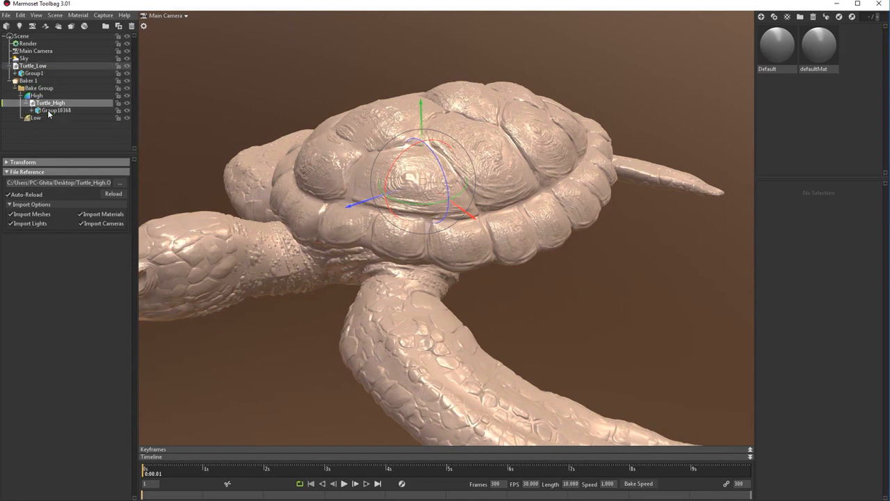
left_click(33, 65)
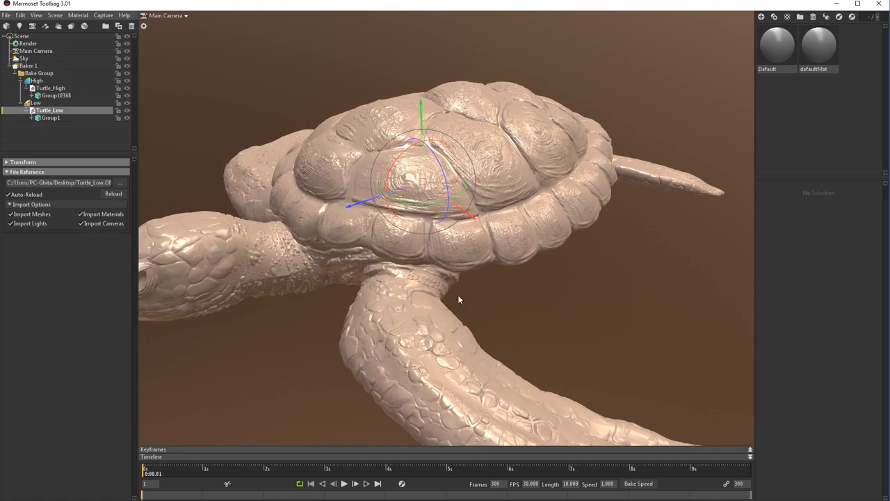
left_click_drag(459, 299, 543, 279)
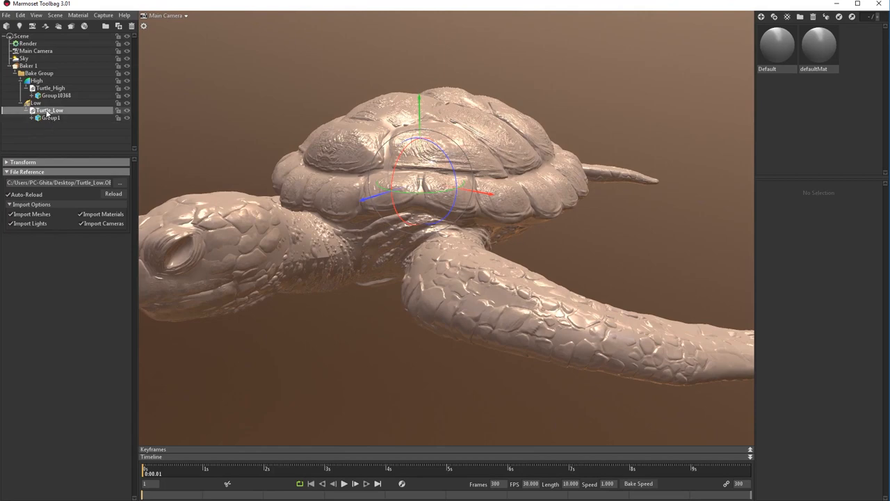
- Show the Low group's cage, raise its offset to enclose the high-poly turtle, and finish painting
left_click(35, 103)
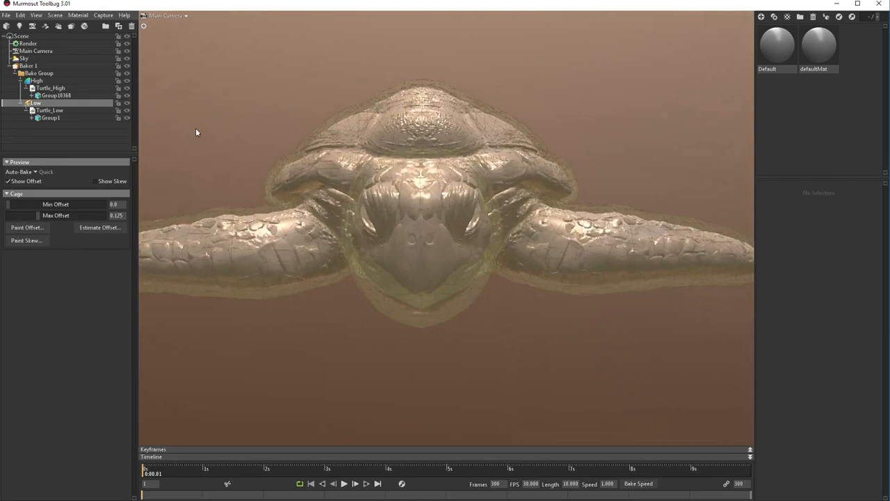
left_click_drag(197, 133, 222, 142)
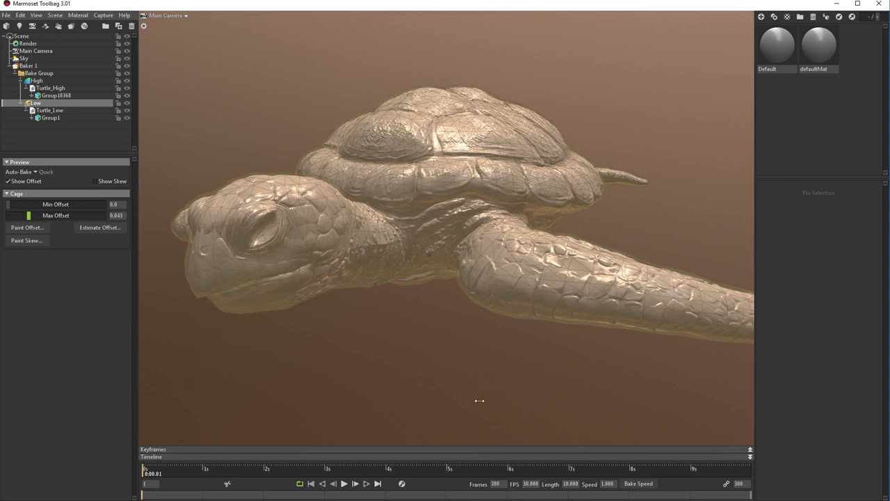
mouse_move(426, 362)
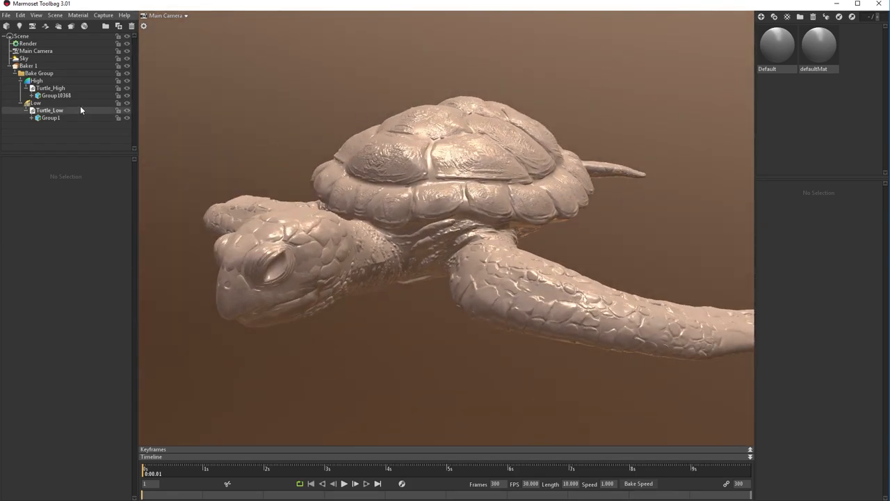
left_click(50, 117)
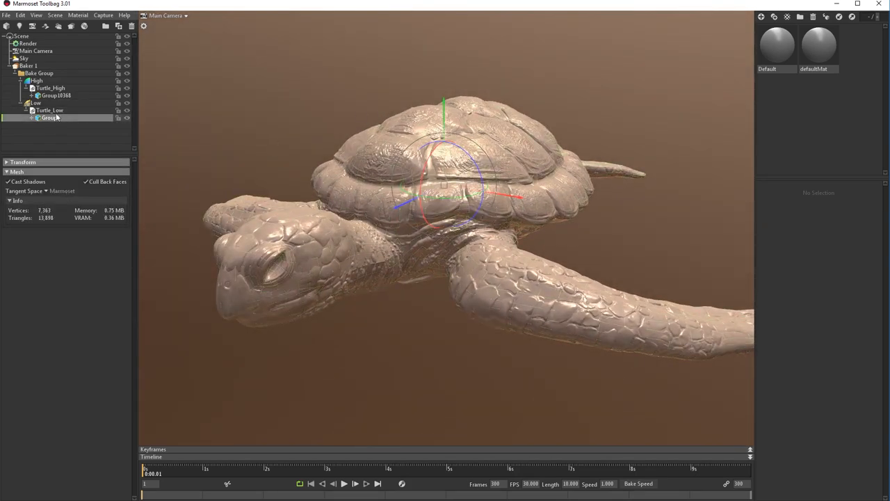
left_click(36, 103)
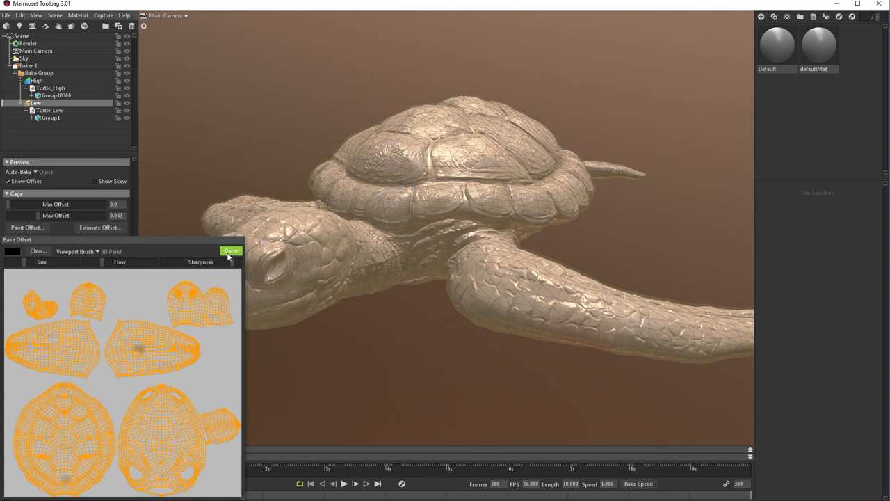
left_click(231, 250)
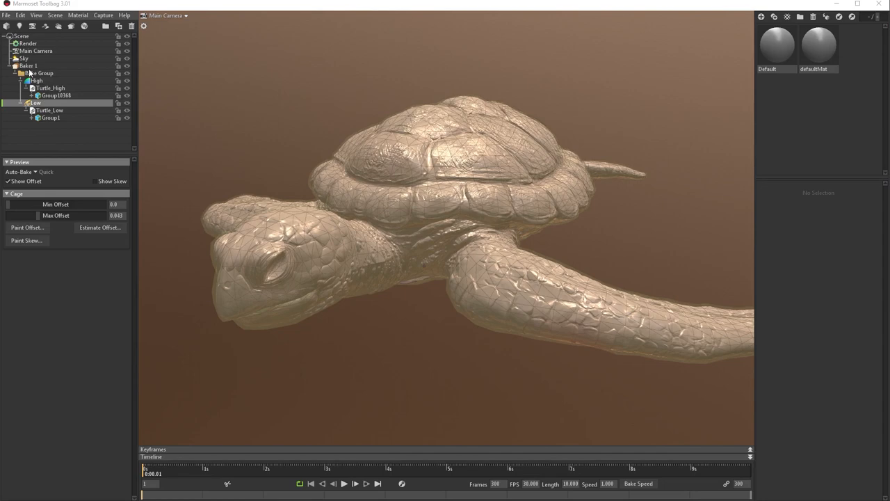
- Set the baker's output size to 4096 by 4096 and start choosing the output save location
left_click(28, 65)
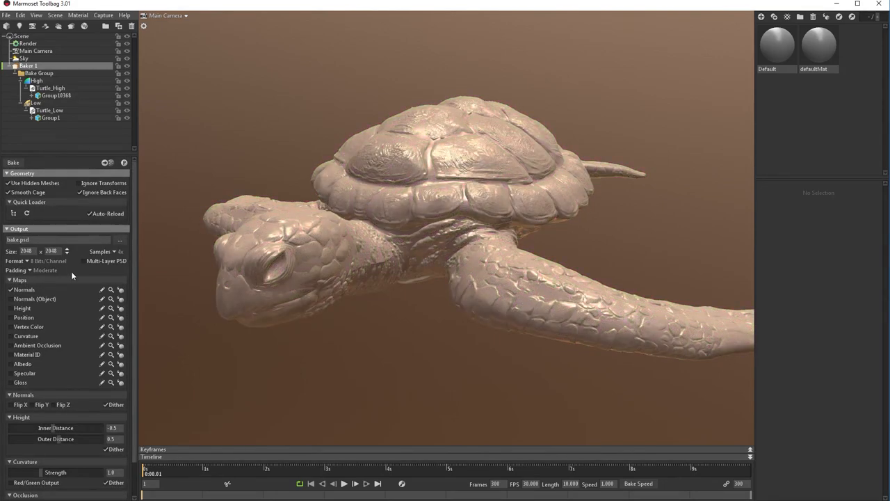
scroll("down", 3)
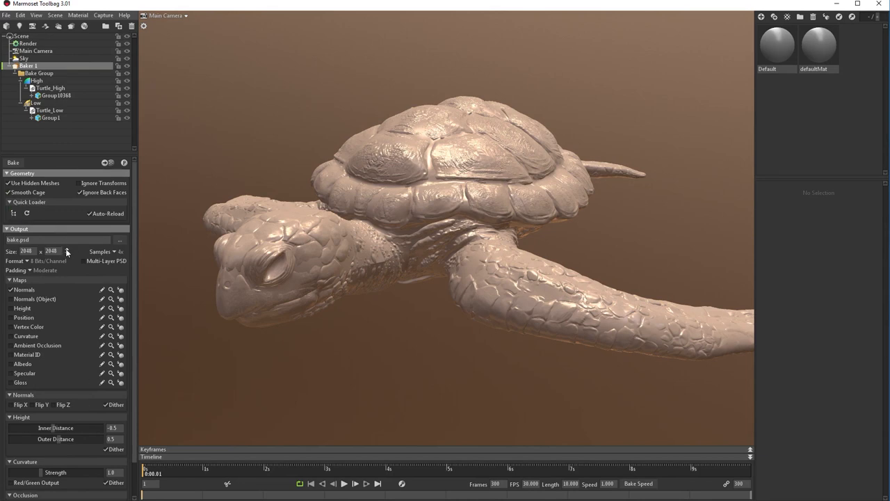
left_click(67, 249)
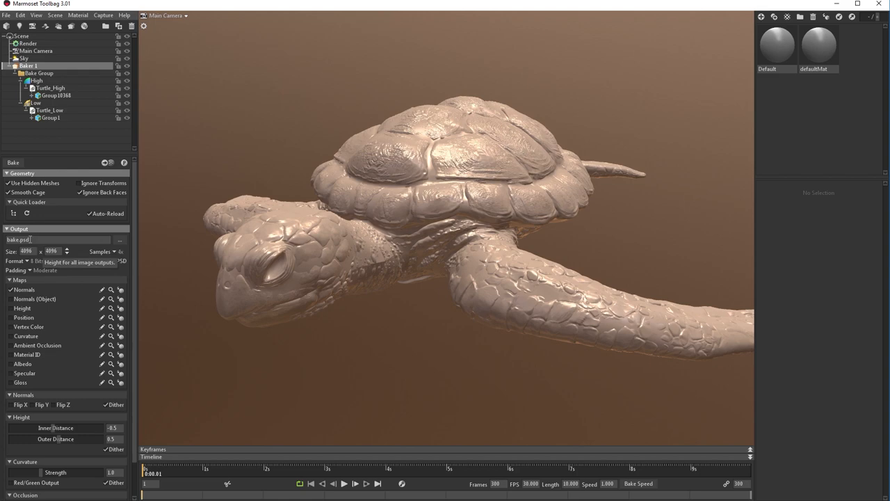
left_click(119, 240)
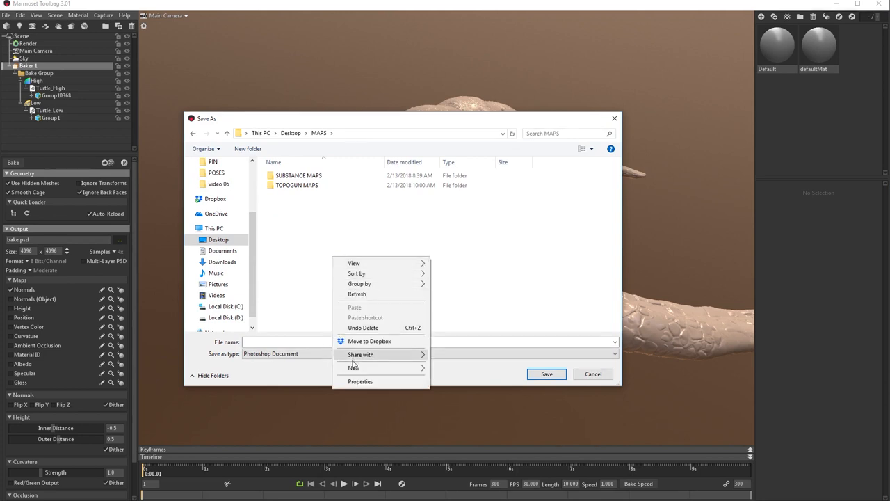
- Create a new MARMOSET TOOLBAG folder inside MAPS and enter it
left_click(354, 367)
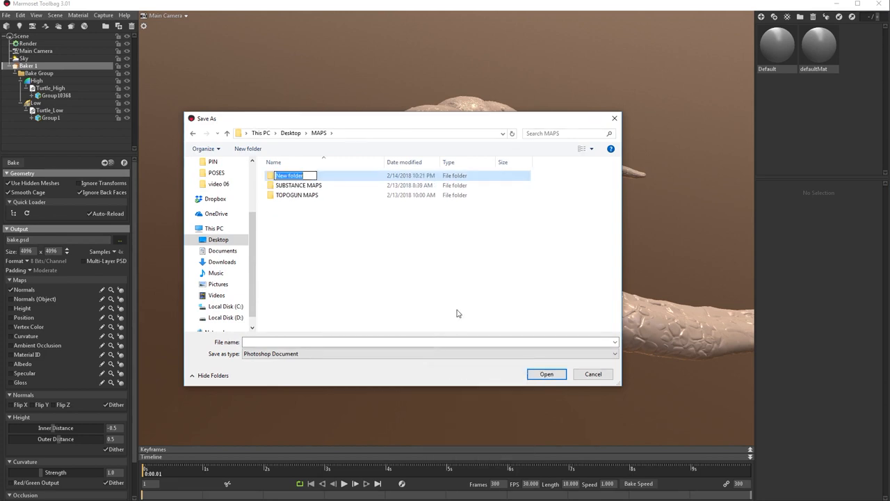
type("ma")
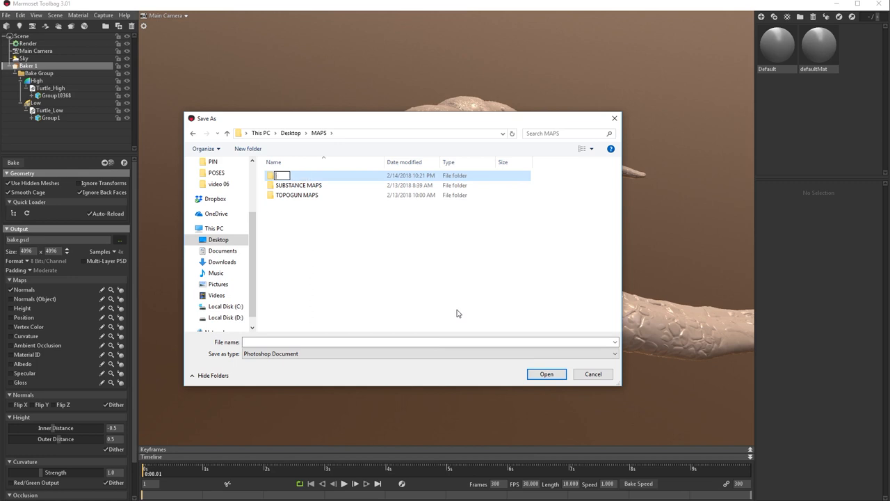
type("MA")
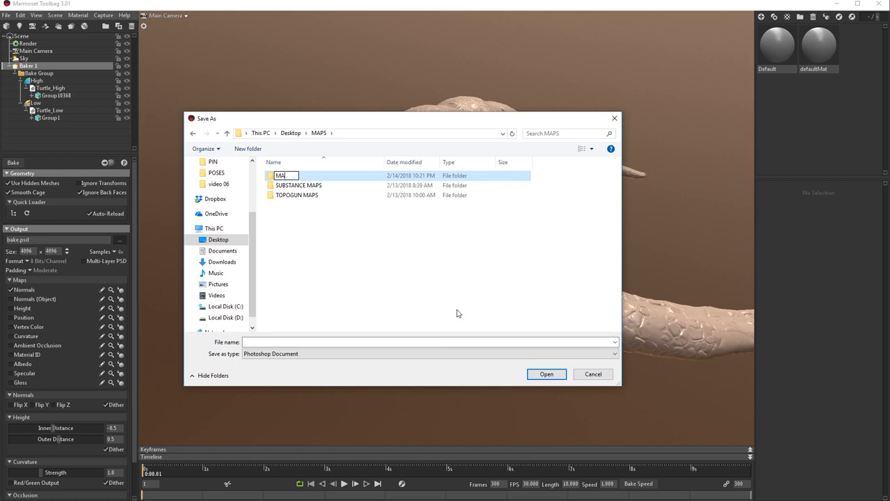
type("RMOSET TOOLBAG")
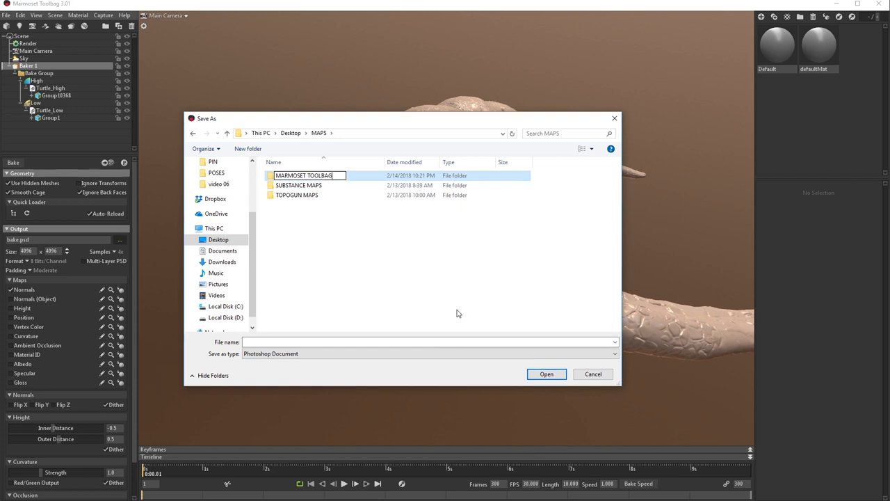
double_click(306, 176)
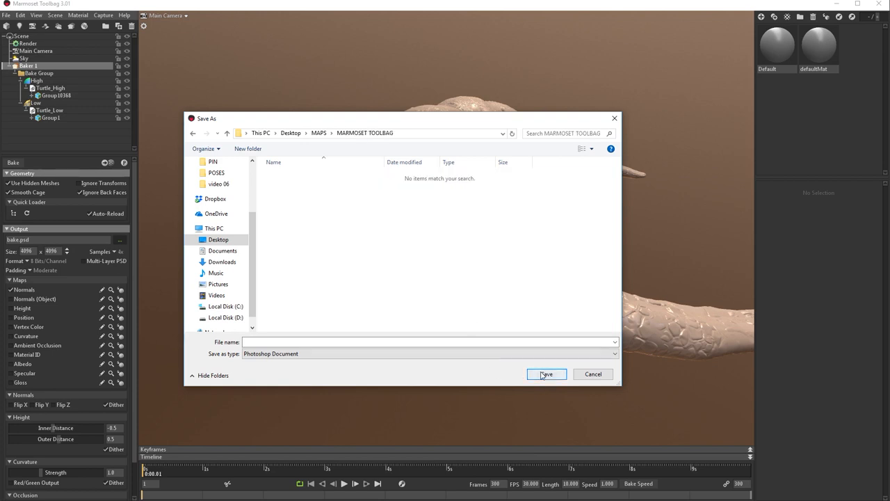
mouse_move(376, 303)
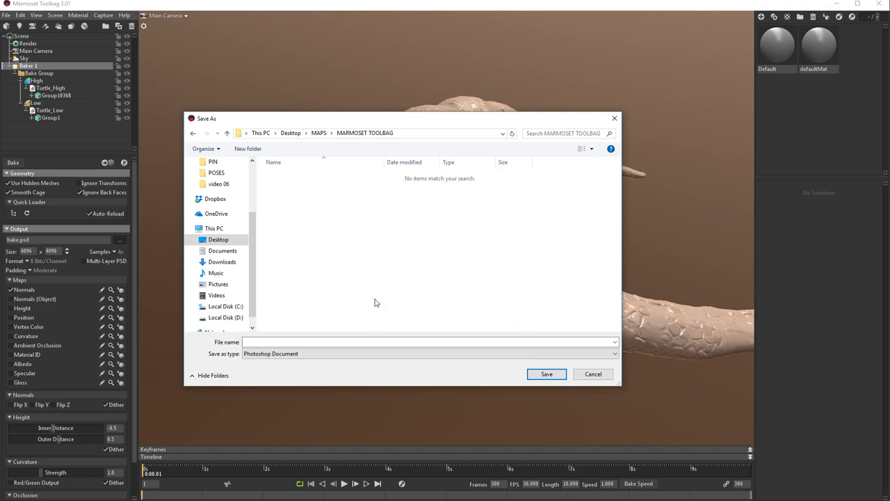
- Name the output file 'nm' and save the bake output path into the new folder
left_click(428, 342)
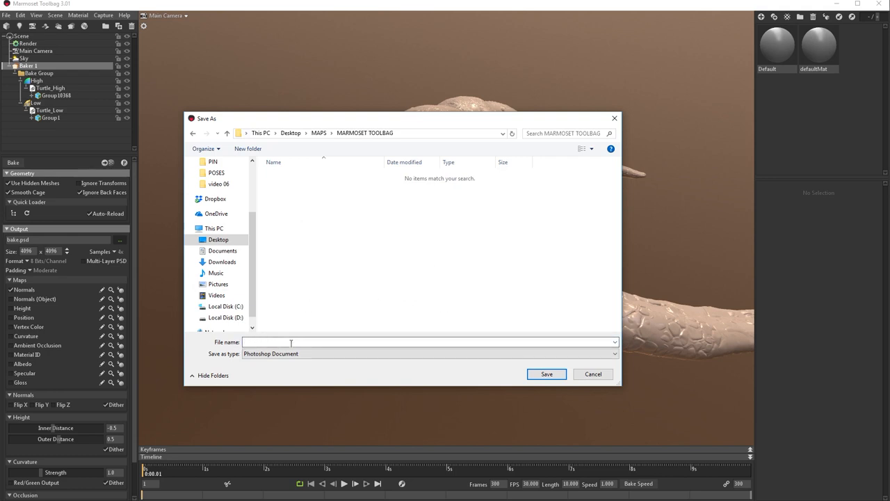
type("nm")
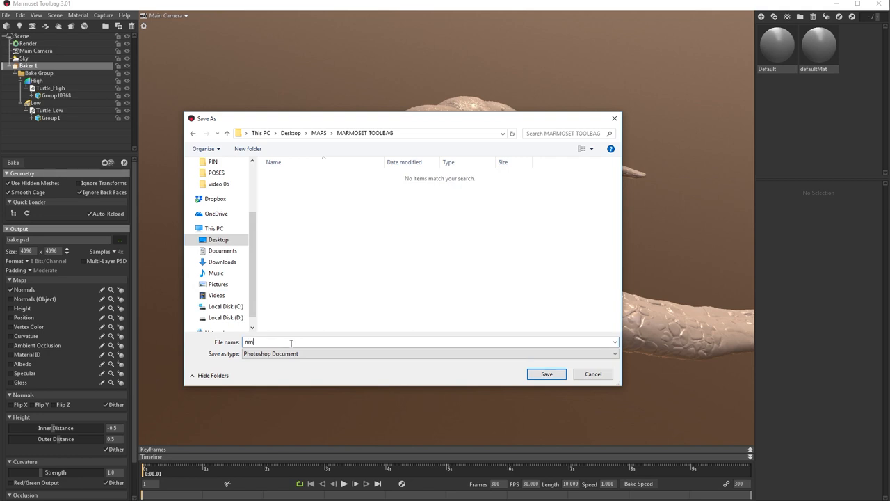
left_click(547, 374)
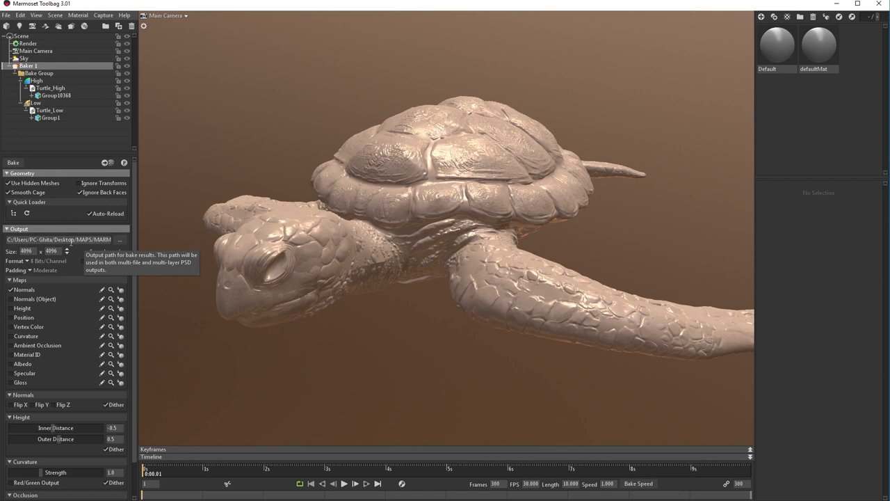
mouse_move(72, 223)
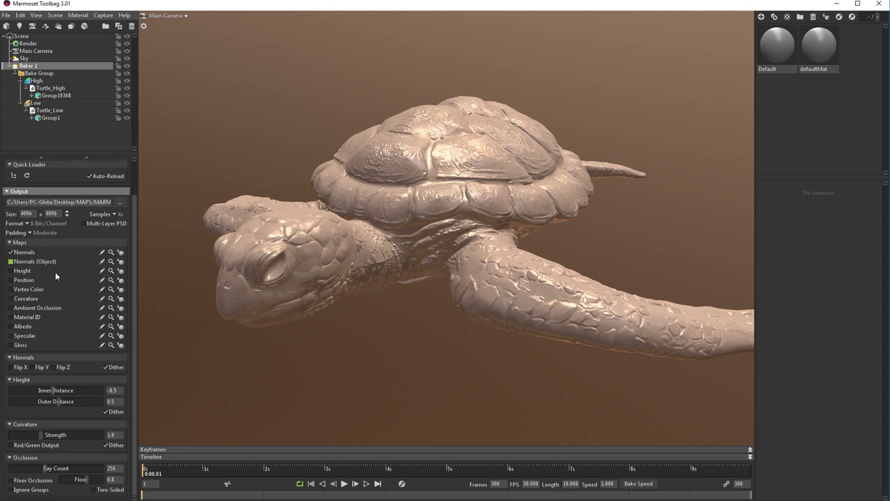
- Enable Multi-Layer PSD so all maps bake into one PSD file
left_click(11, 262)
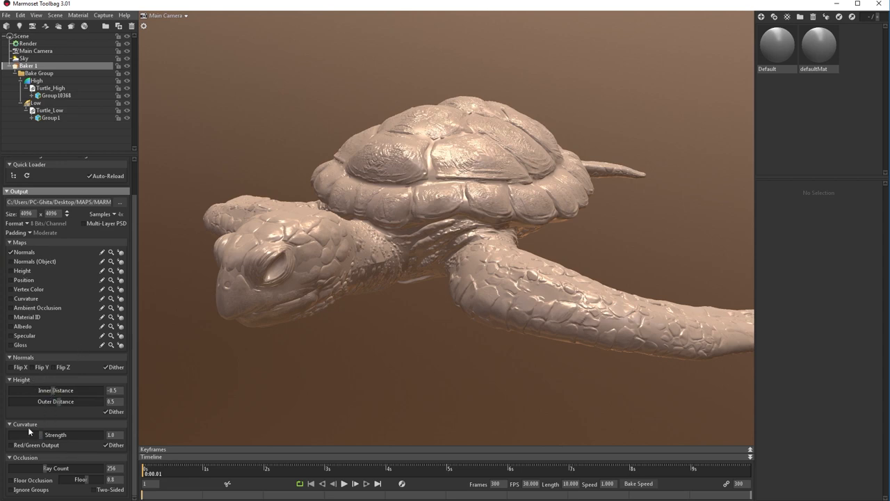
mouse_move(25, 133)
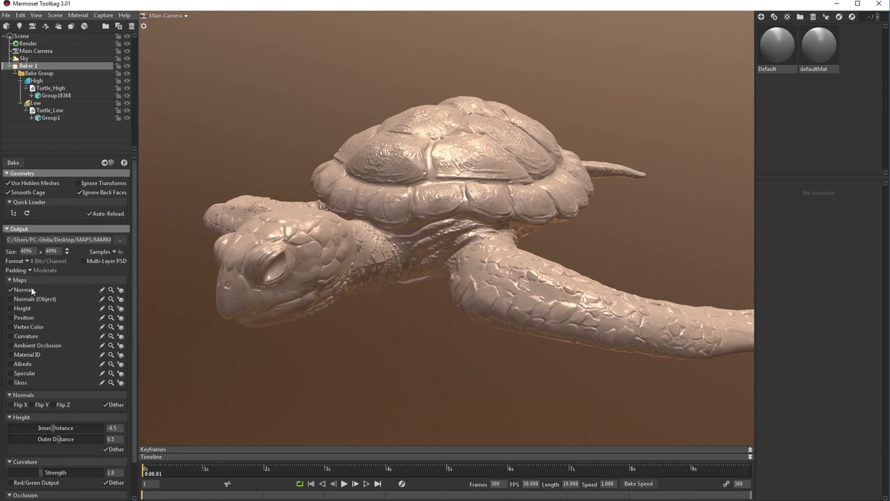
left_click(119, 250)
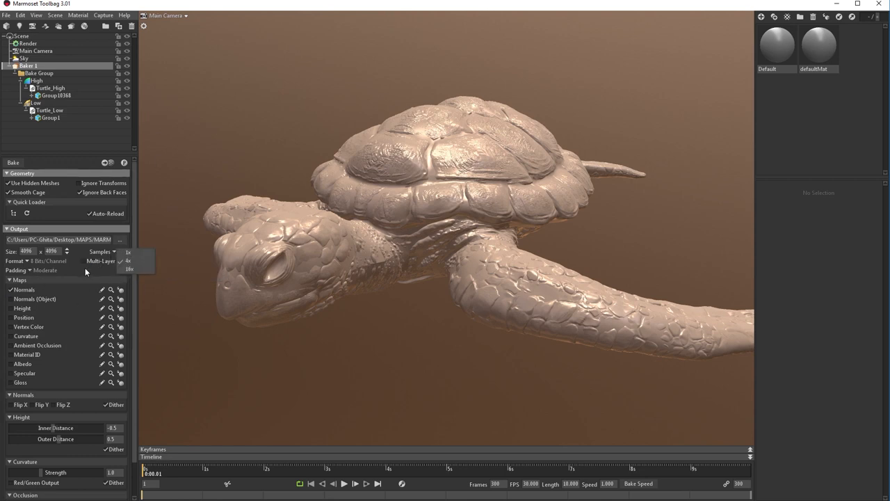
left_click(106, 261)
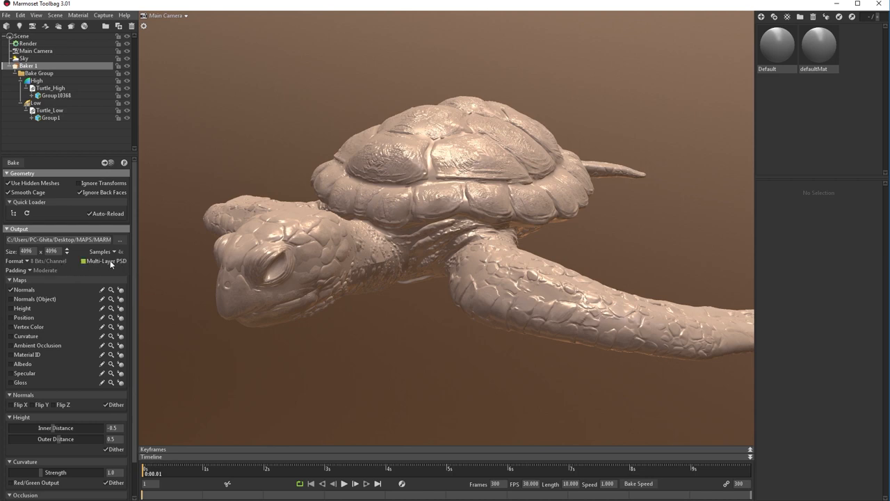
mouse_move(104, 262)
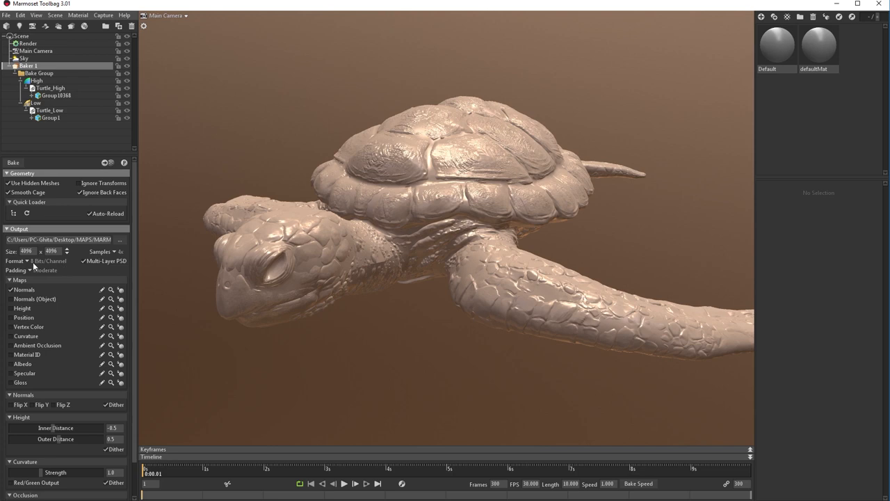
mouse_move(76, 143)
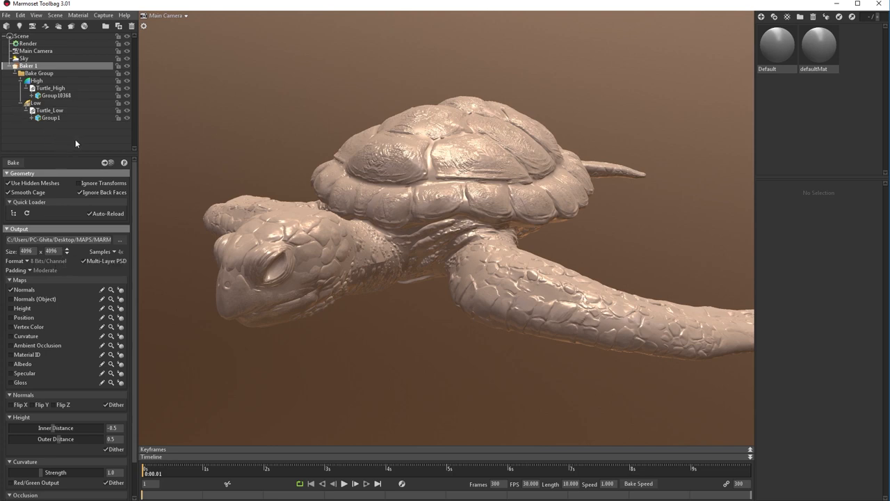
mouse_move(124, 161)
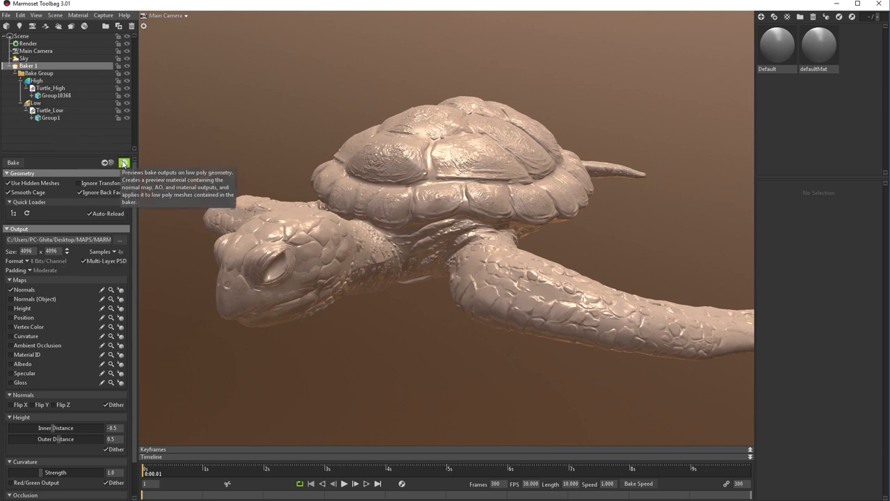
mouse_move(70, 187)
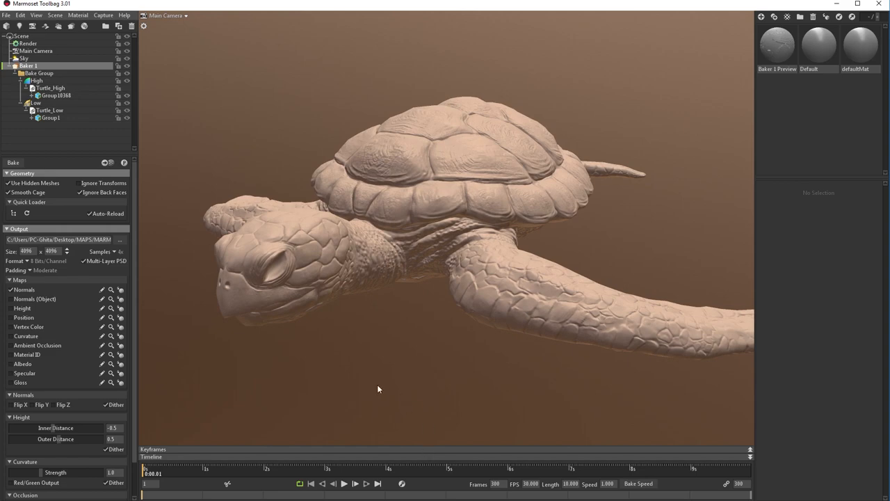
left_click_drag(378, 390, 550, 364)
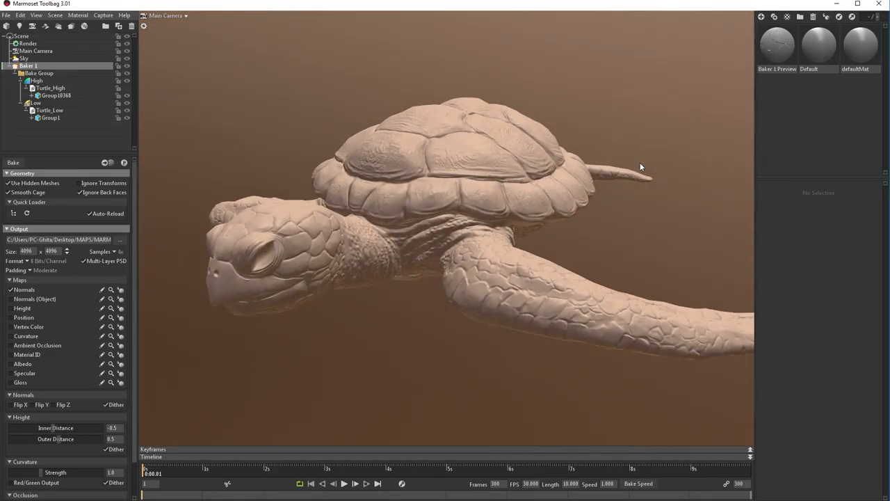
left_click_drag(640, 167, 562, 245)
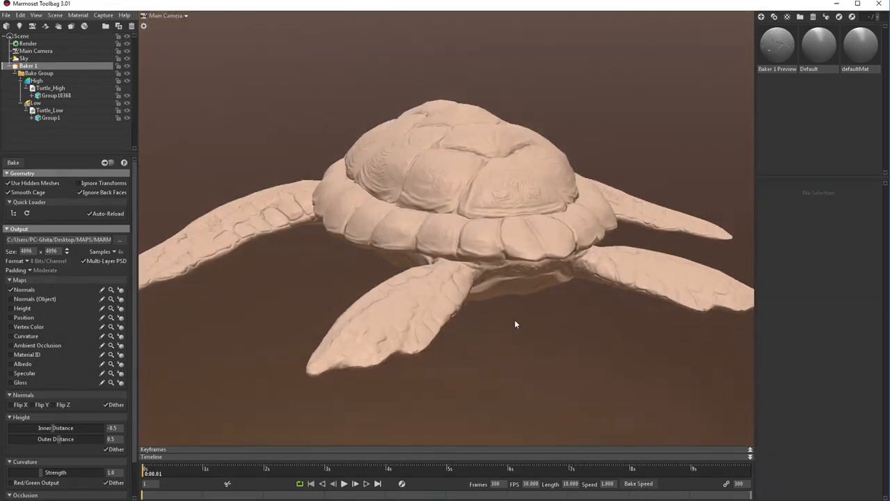
left_click_drag(515, 325, 305, 274)
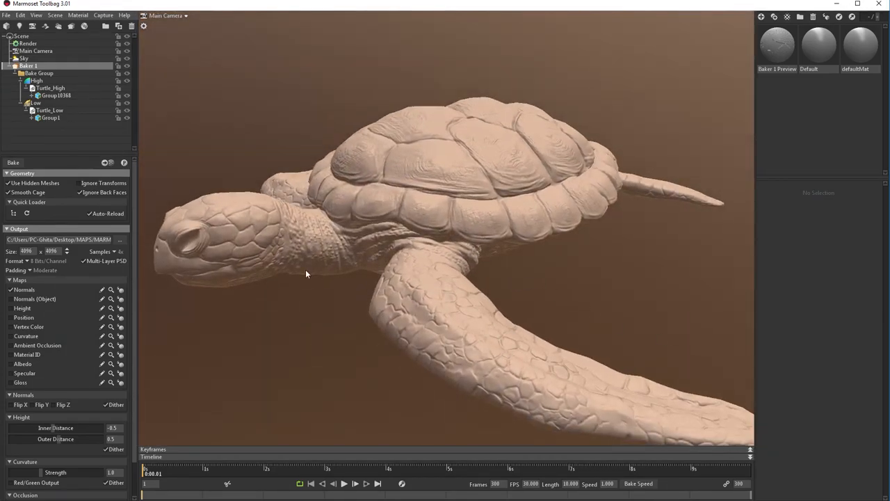
left_click_drag(306, 274, 350, 261)
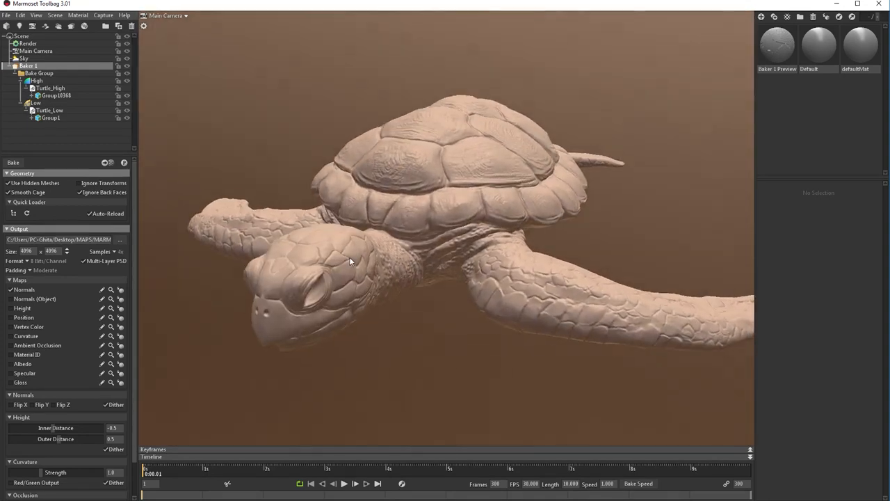
left_click_drag(351, 262, 411, 331)
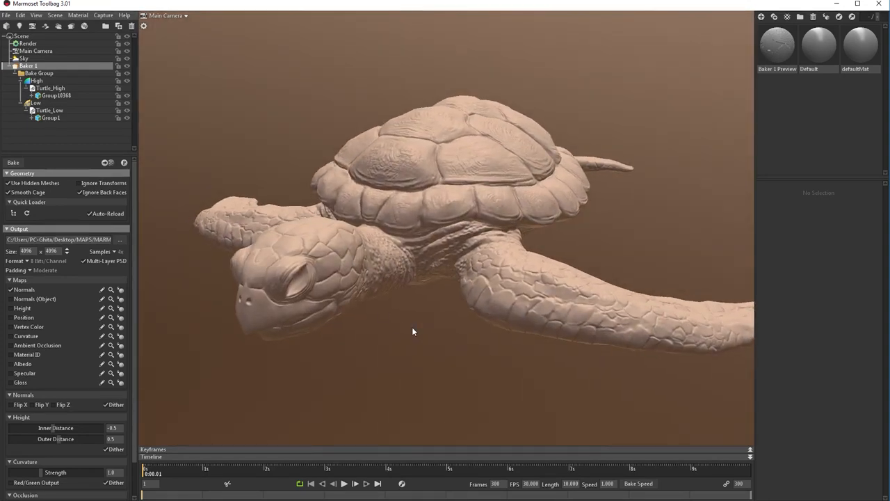
left_click_drag(414, 331, 376, 389)
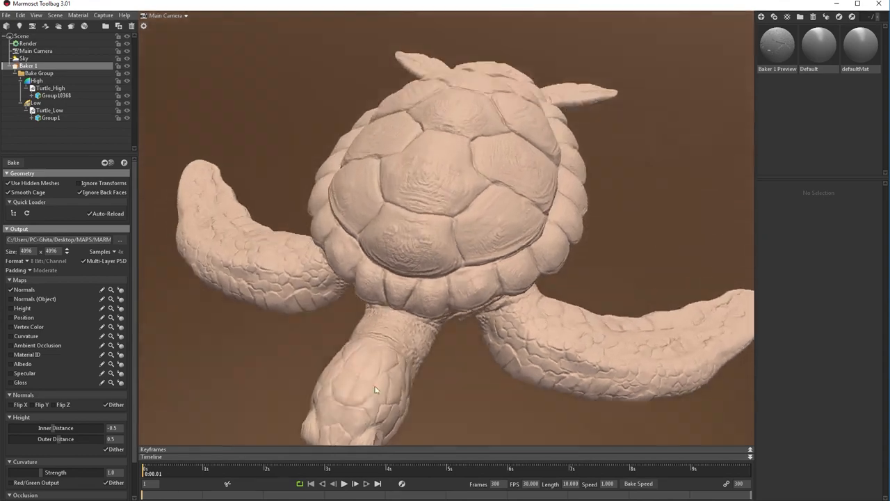
left_click_drag(375, 390, 257, 294)
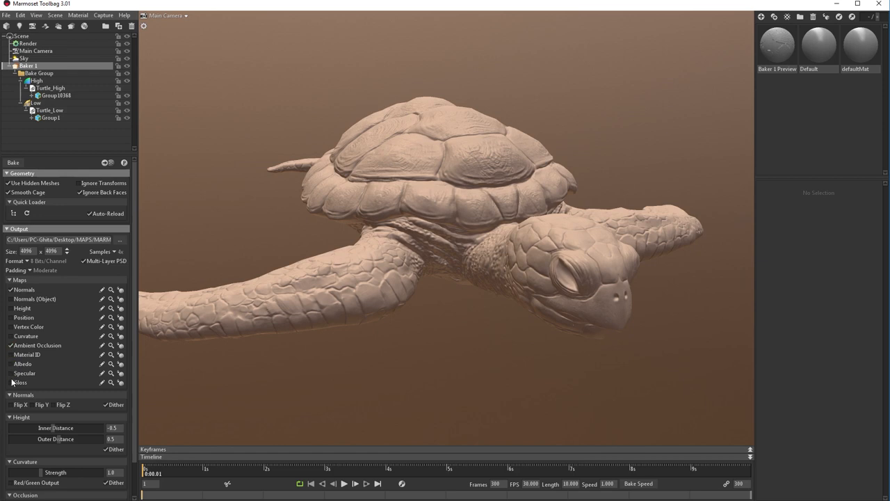
- Enable the Gloss map output and preview the baked maps on the low-poly turtle
left_click(6, 383)
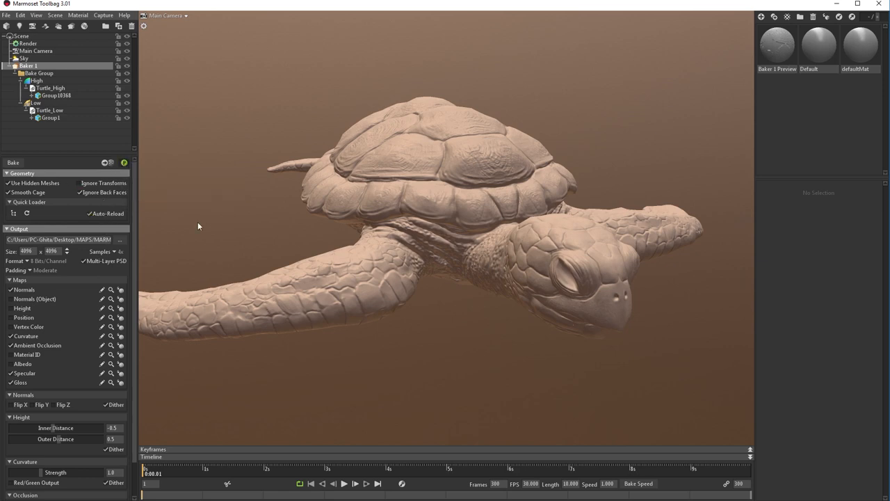
left_click(12, 161)
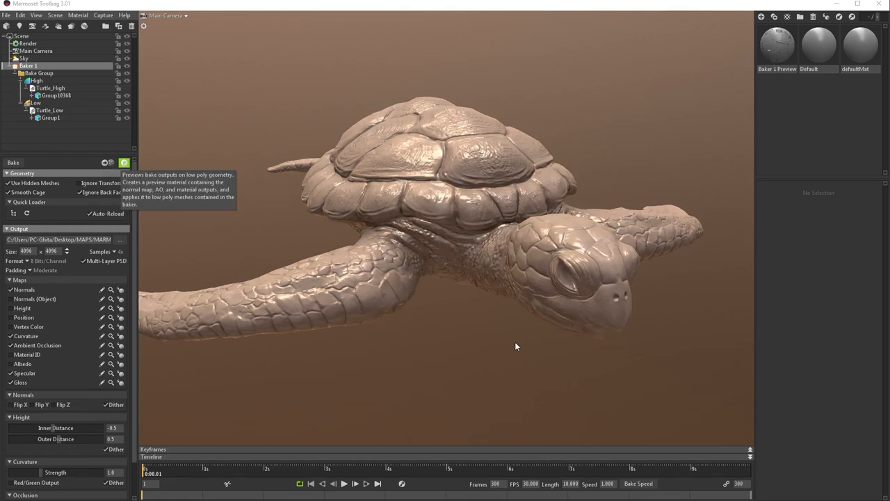
mouse_move(518, 358)
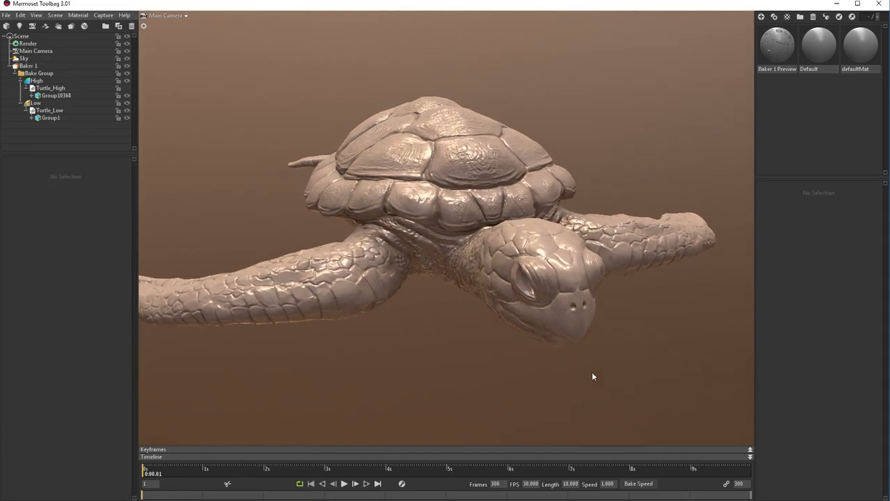
- Inspect the previewed turtle from several angles and reselect Baker 1 to show its settings
left_click_drag(592, 375, 548, 338)
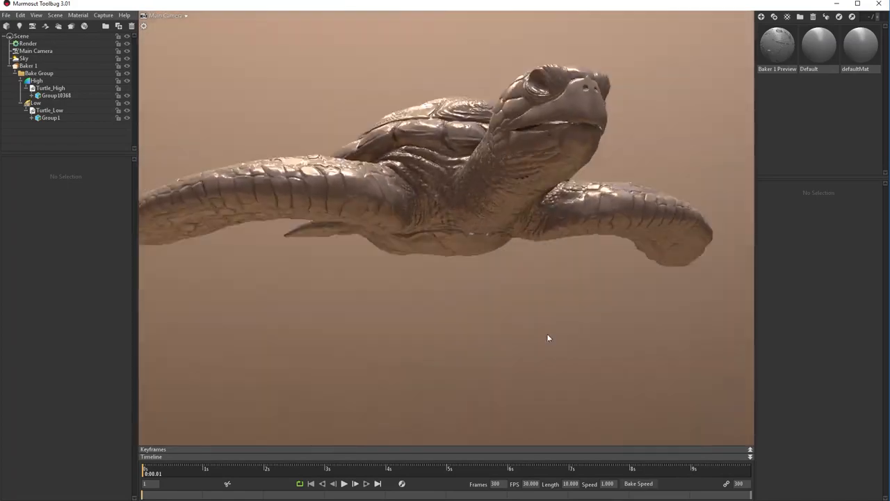
left_click_drag(549, 338, 434, 301)
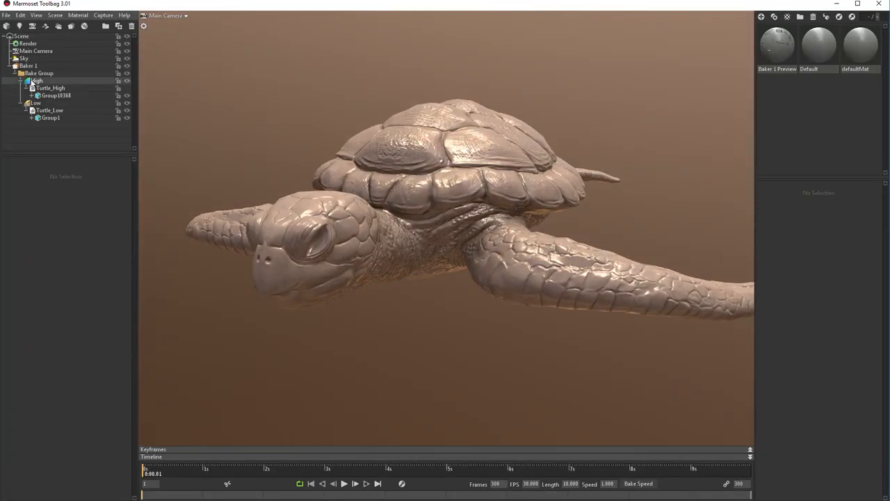
left_click(39, 73)
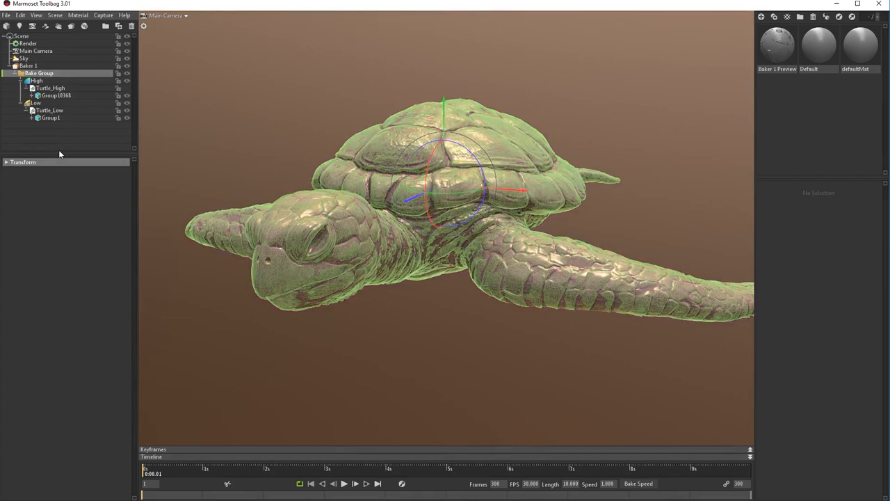
left_click(28, 66)
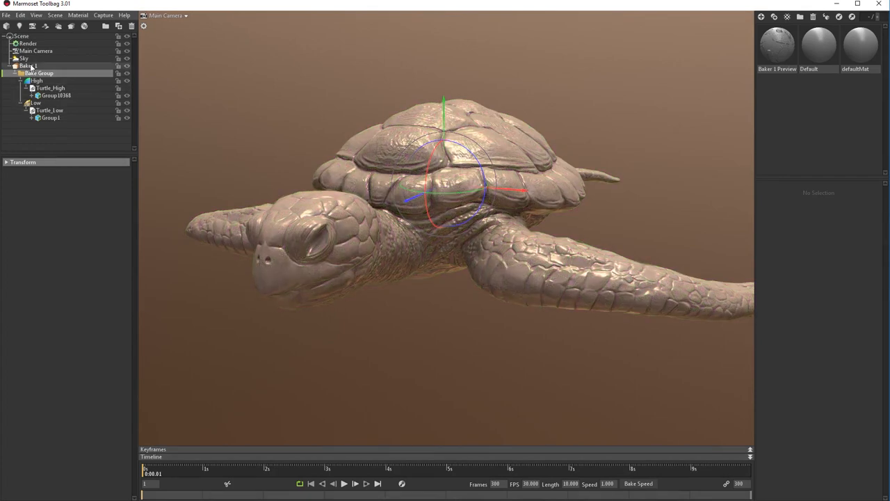
left_click(28, 65)
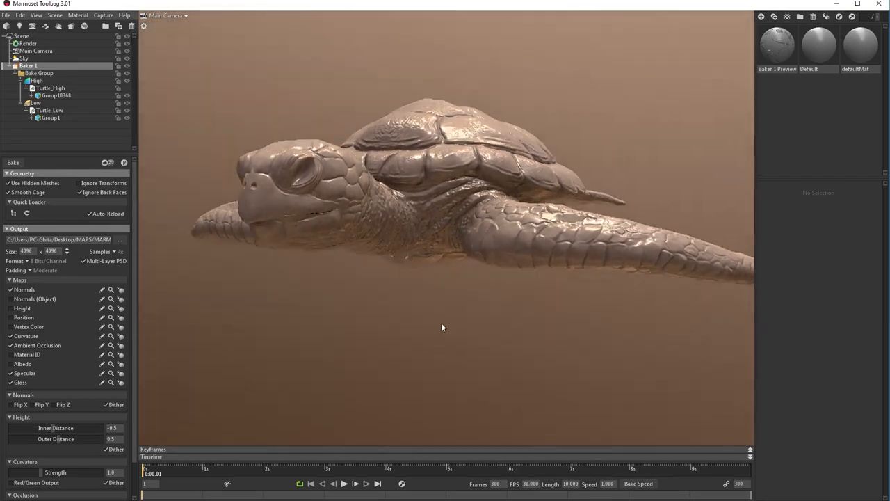
left_click_drag(442, 327, 296, 377)
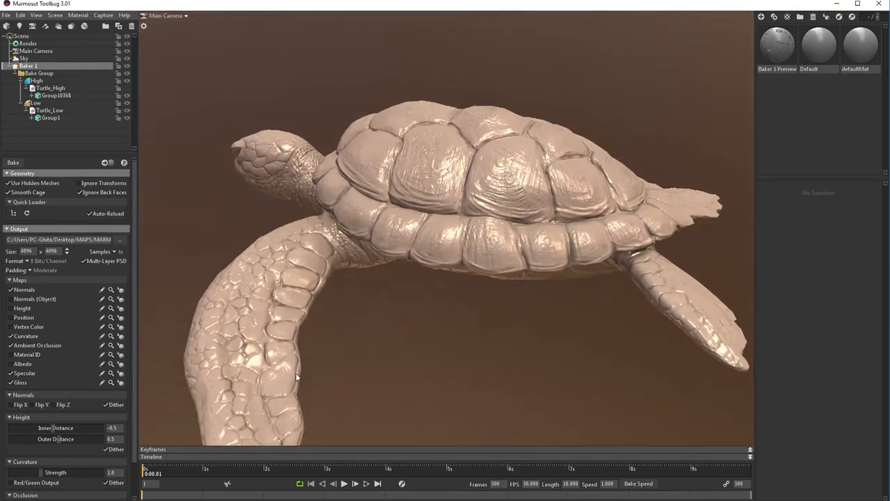
left_click_drag(295, 376, 445, 358)
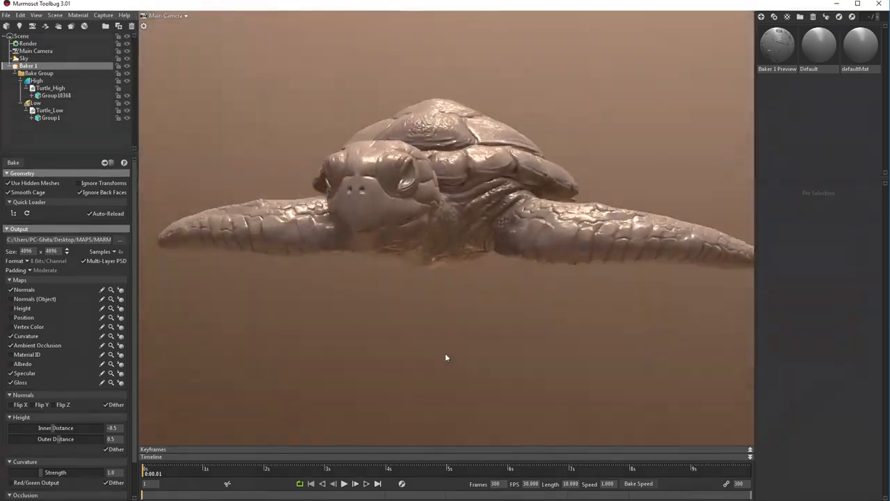
left_click_drag(446, 357, 220, 237)
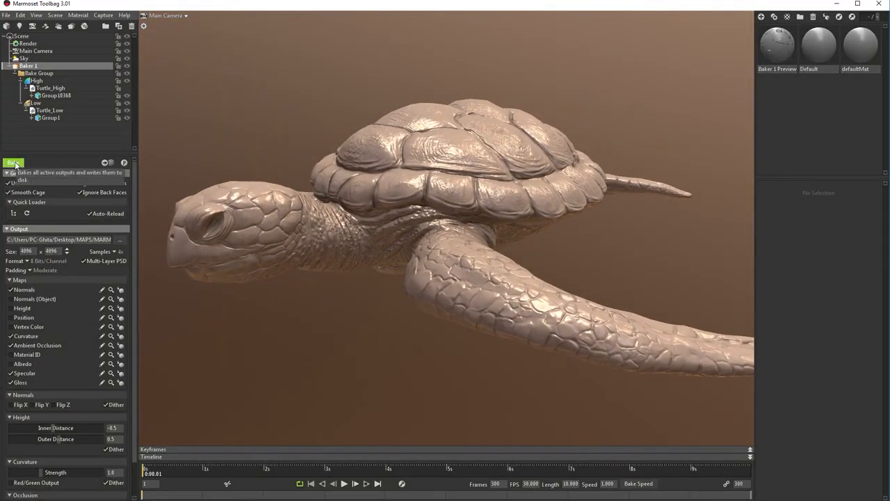
- Bake all enabled maps to disk as the multi-layer PSD
left_click(12, 163)
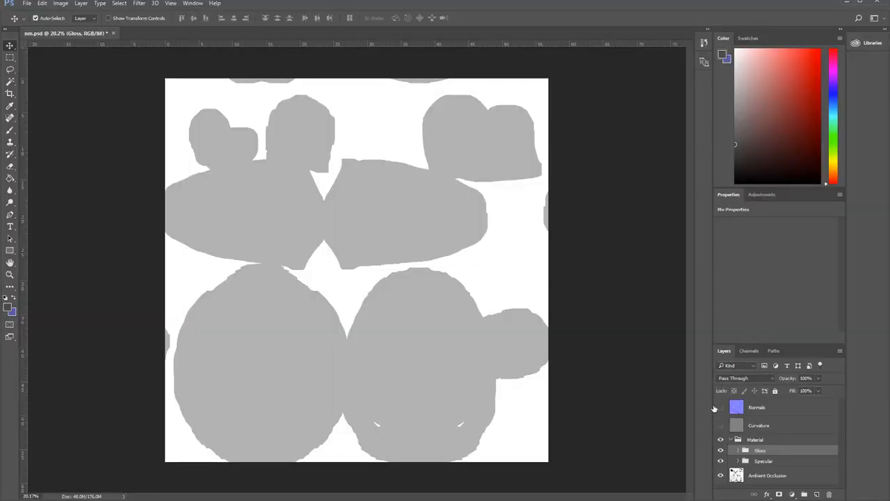
- Hide Normals, Curvature, Gloss and Specular in turn to view each map down to Ambient Occlusion
left_click(721, 406)
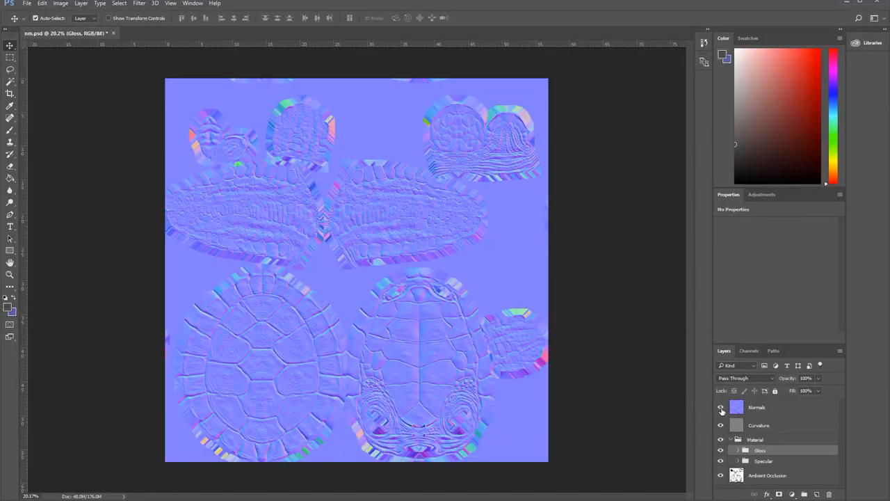
left_click(721, 408)
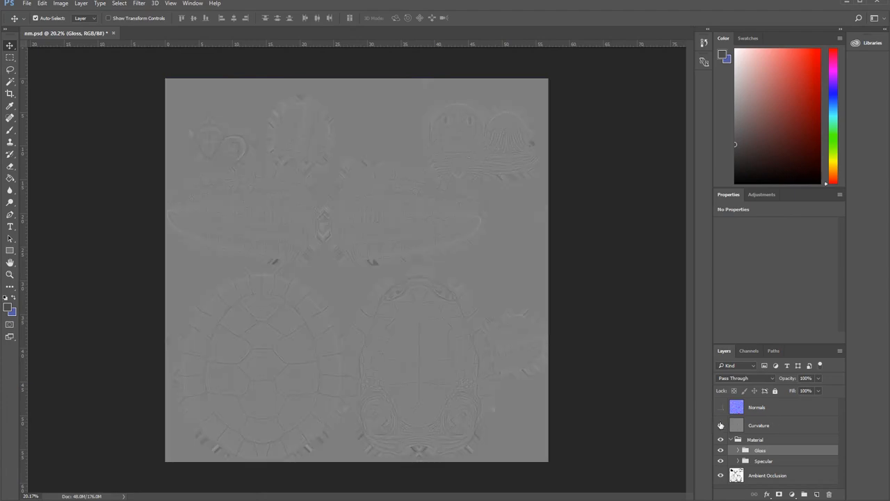
left_click(720, 425)
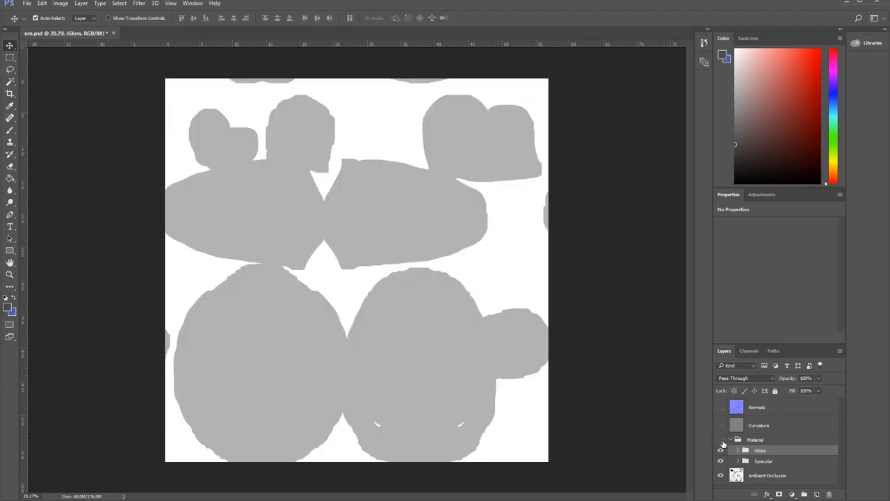
left_click(721, 476)
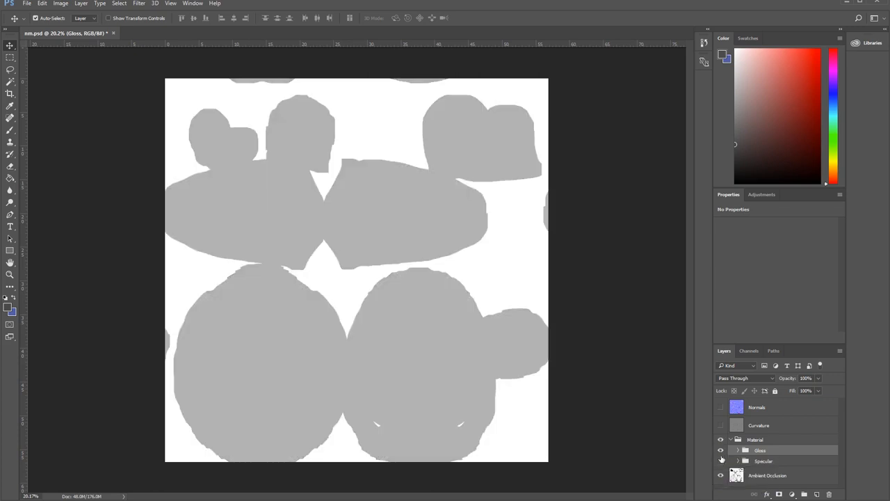
left_click(721, 439)
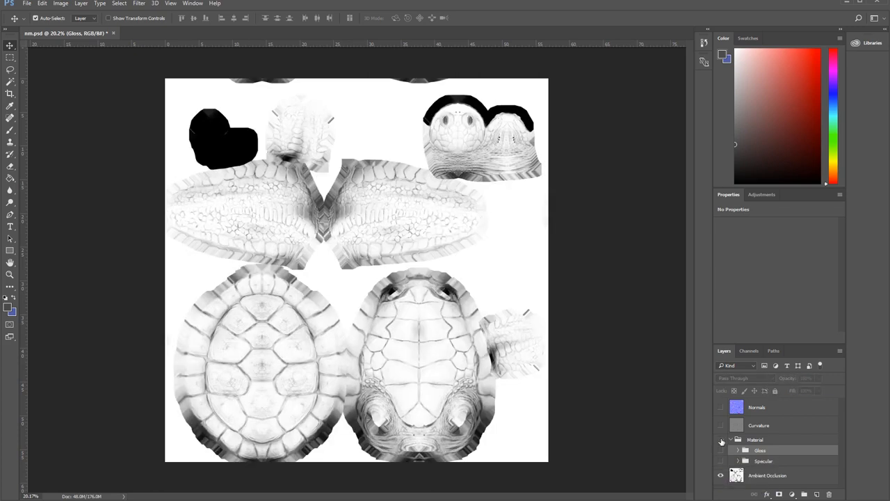
- Turn the Normals, Specular and Gloss layers back on so the normal map shows on top
left_click(721, 406)
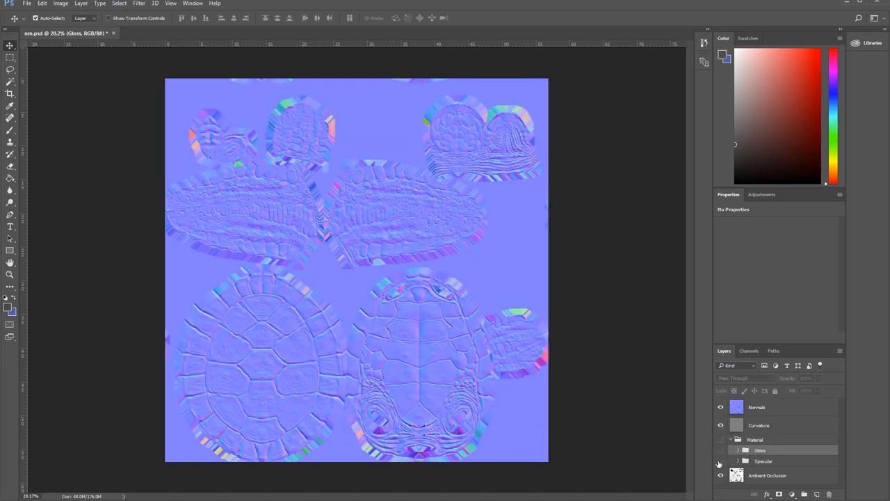
left_click(720, 451)
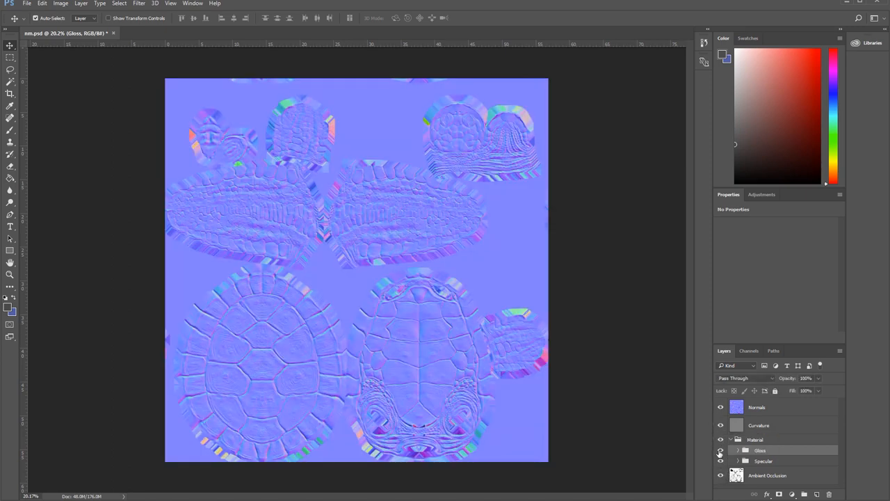
left_click(721, 450)
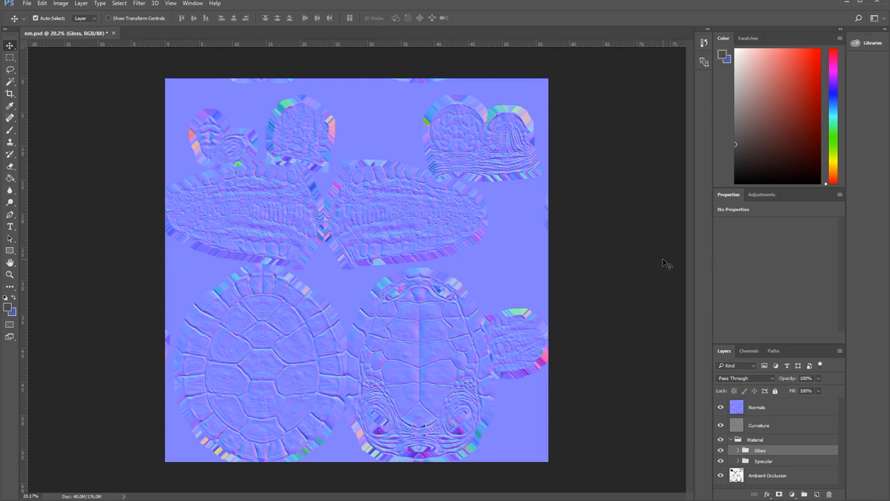